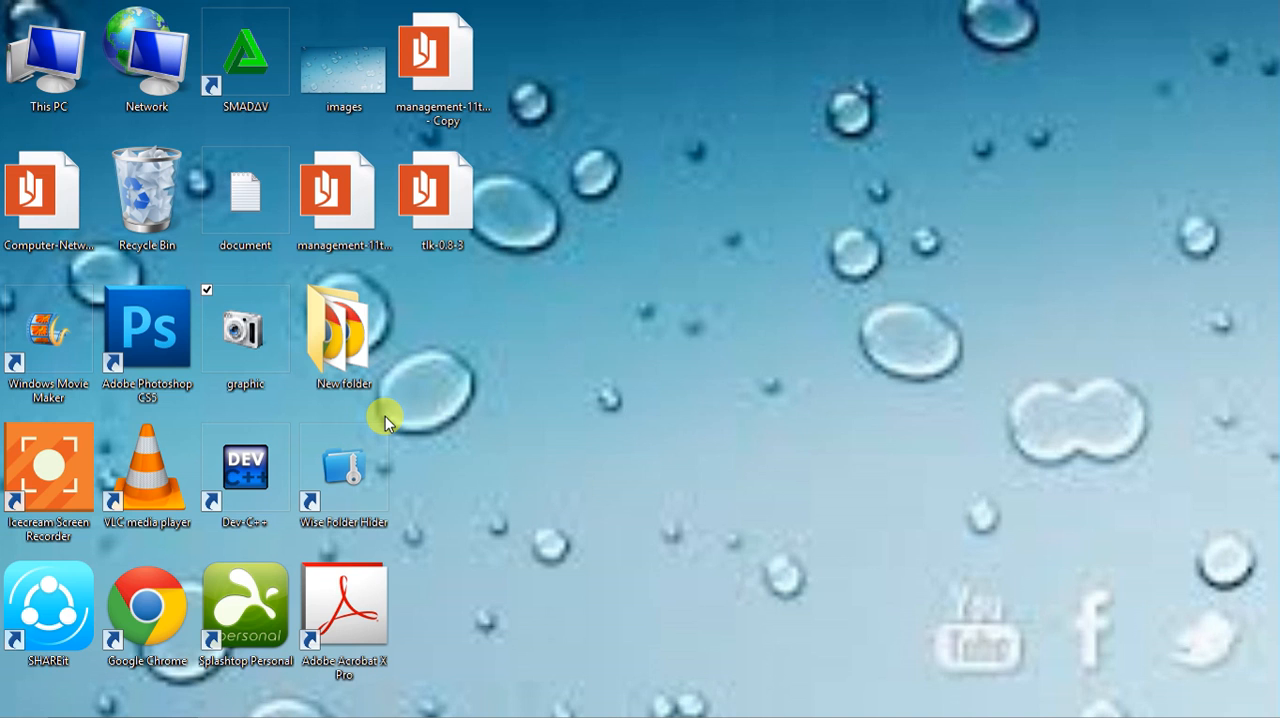
From the desktop, bring up the Start screen after selecting This PC.
{"action": "left_click", "coordinate": [344, 464]}
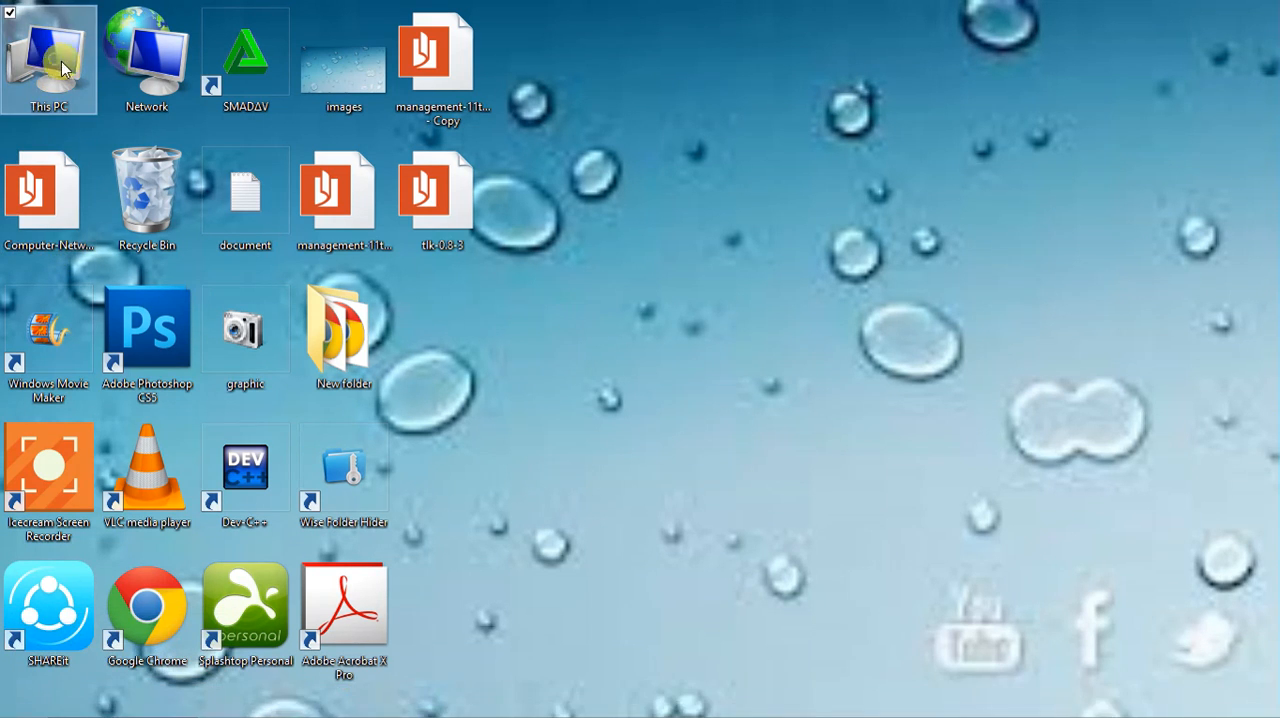
{"action": "double_click", "coordinate": [48, 50]}
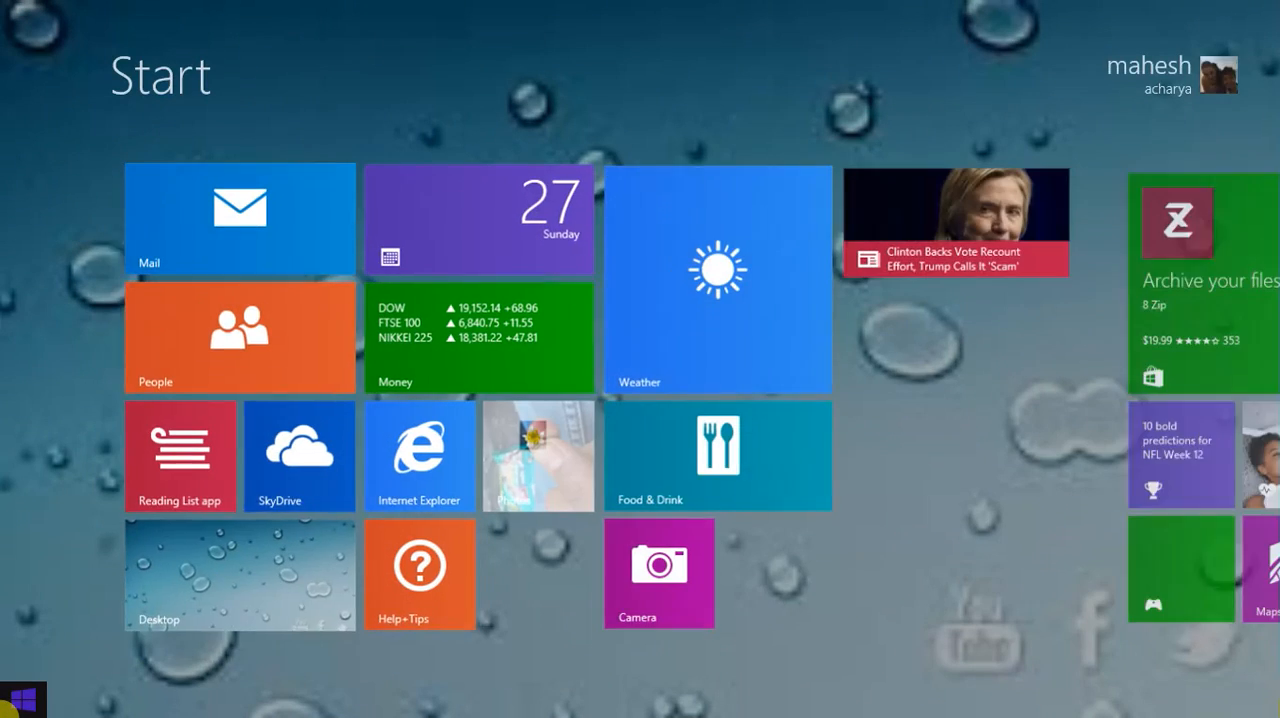
Search for cmd and run Command Prompt as administrator.
{"action": "type", "text": "cmd"}
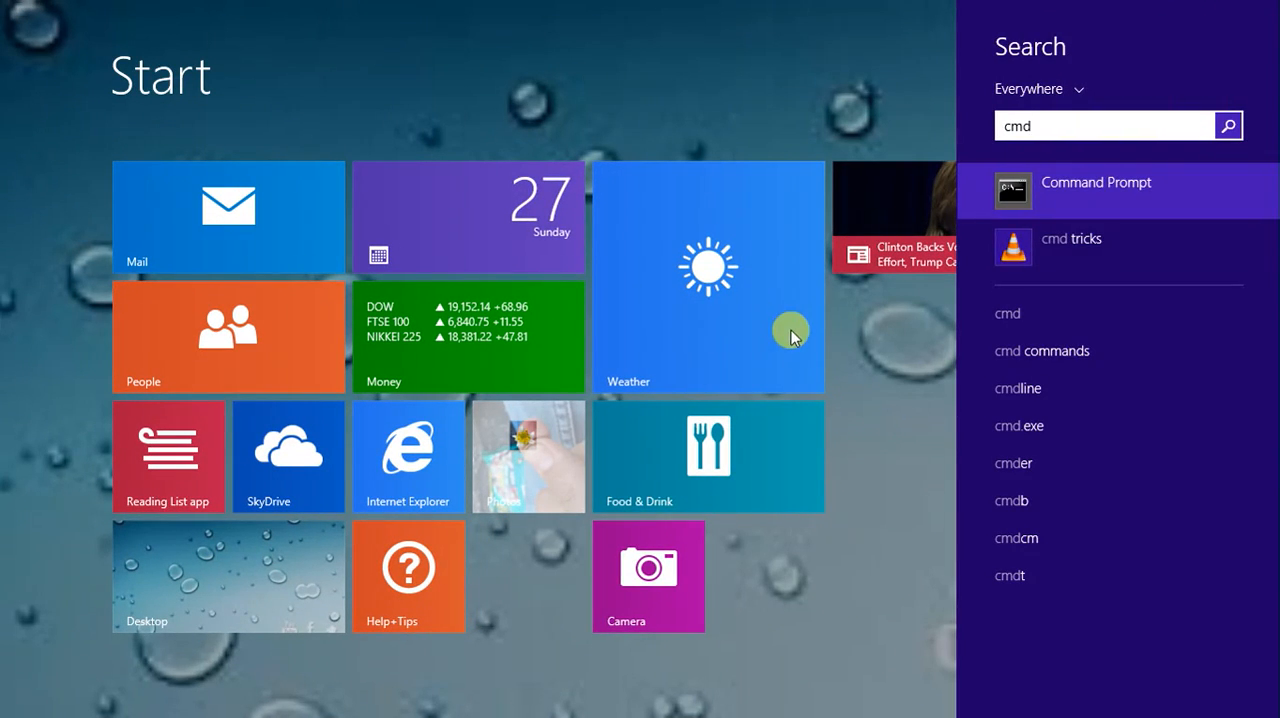
{"action": "right_click", "coordinate": [1096, 190]}
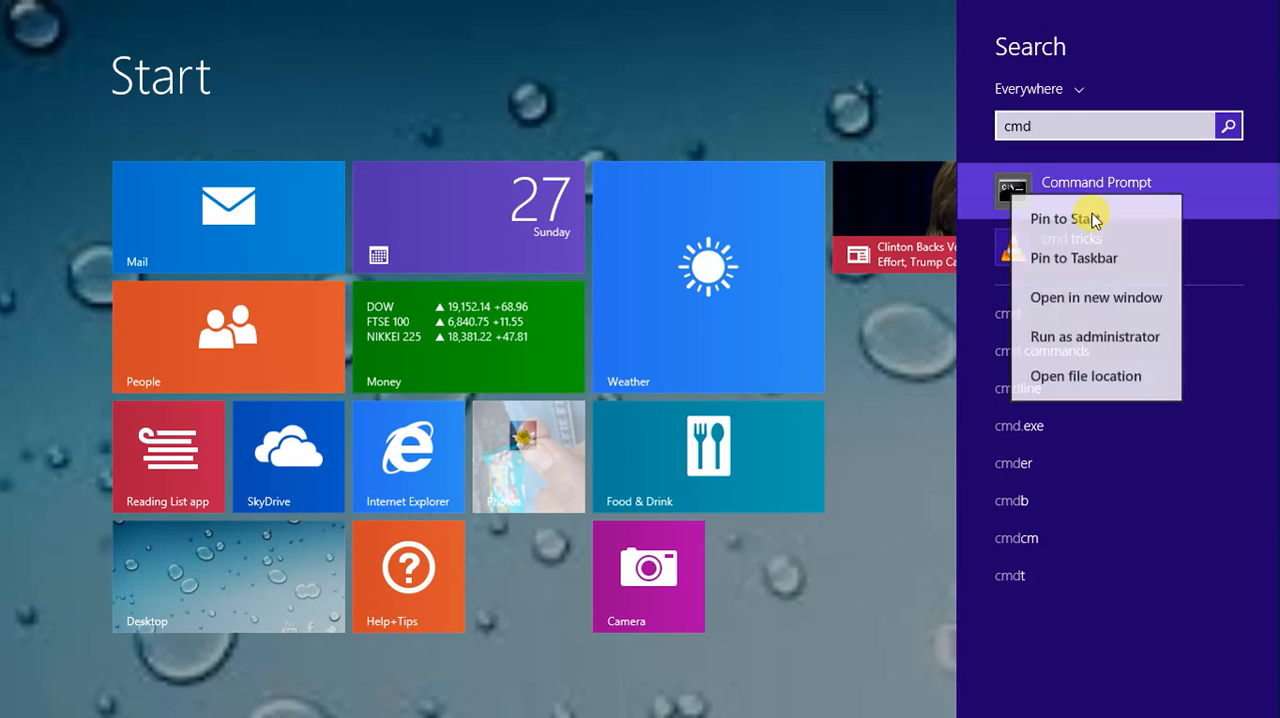
{"action": "mouse_move", "coordinate": [1080, 340]}
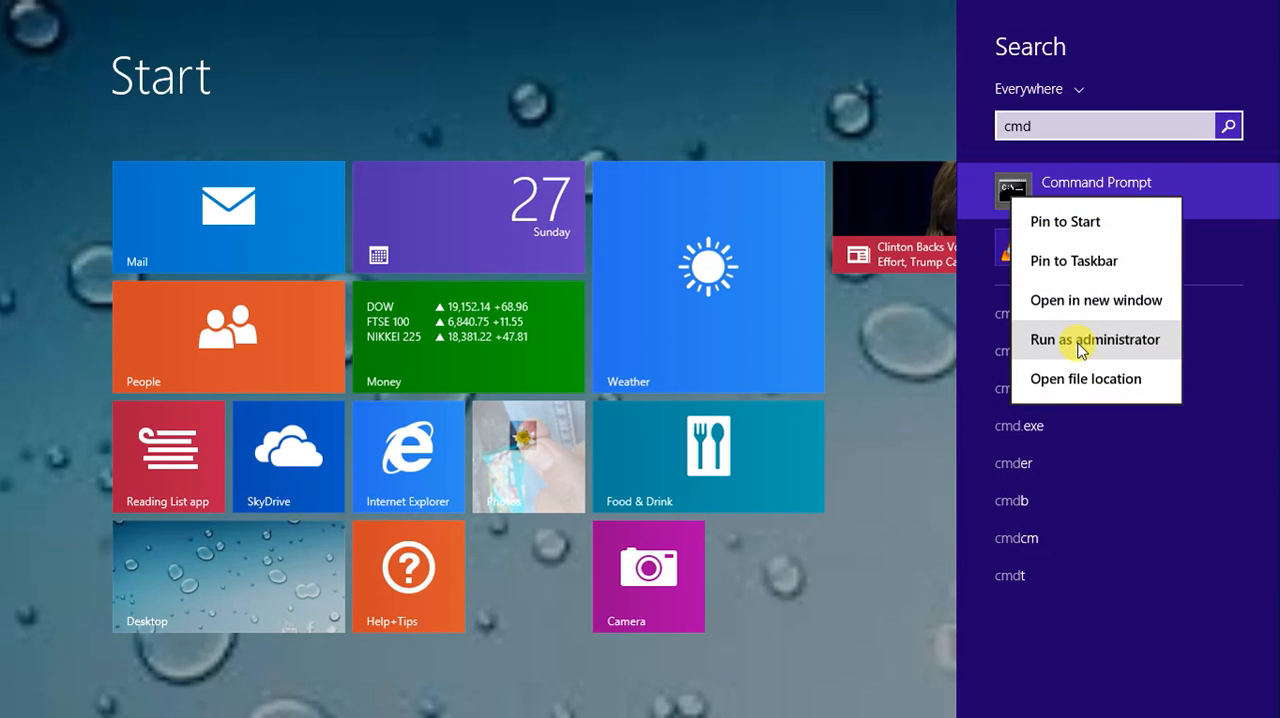
{"action": "left_click", "coordinate": [1088, 340]}
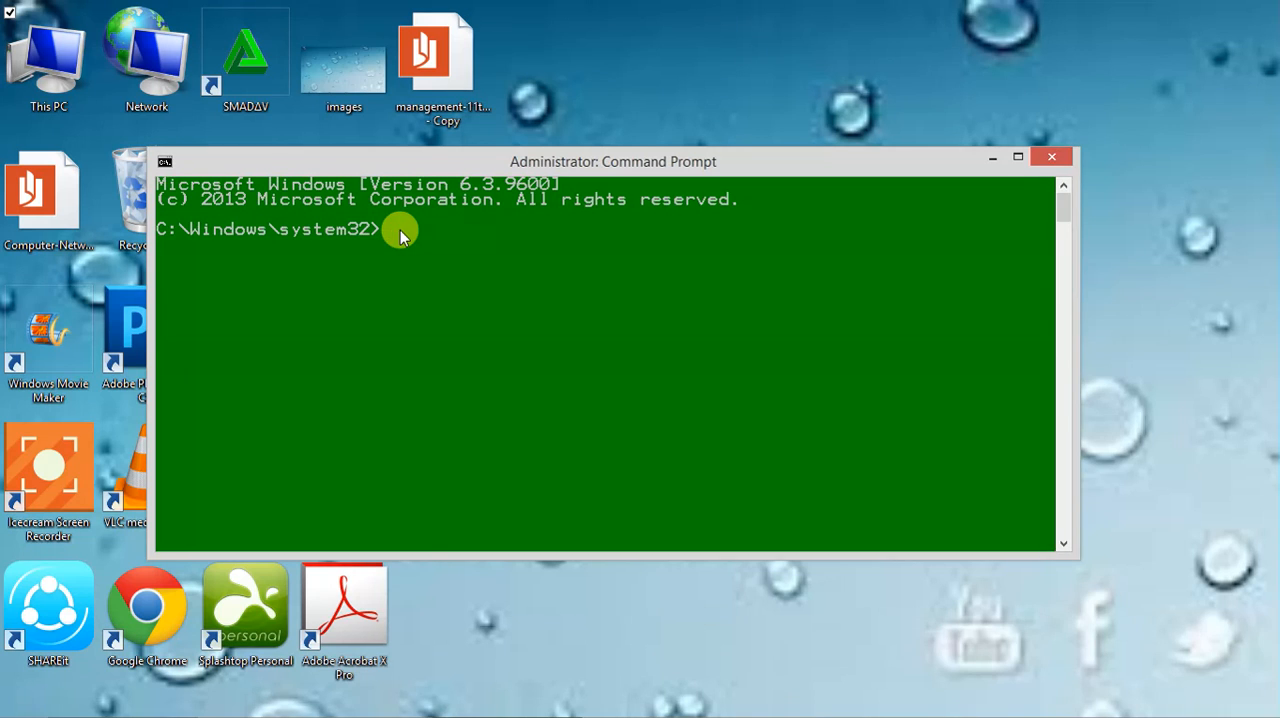
Switch to drive F and run copy "html" g:, reporting 21 files copied.
{"action": "type", "text": "f:"}
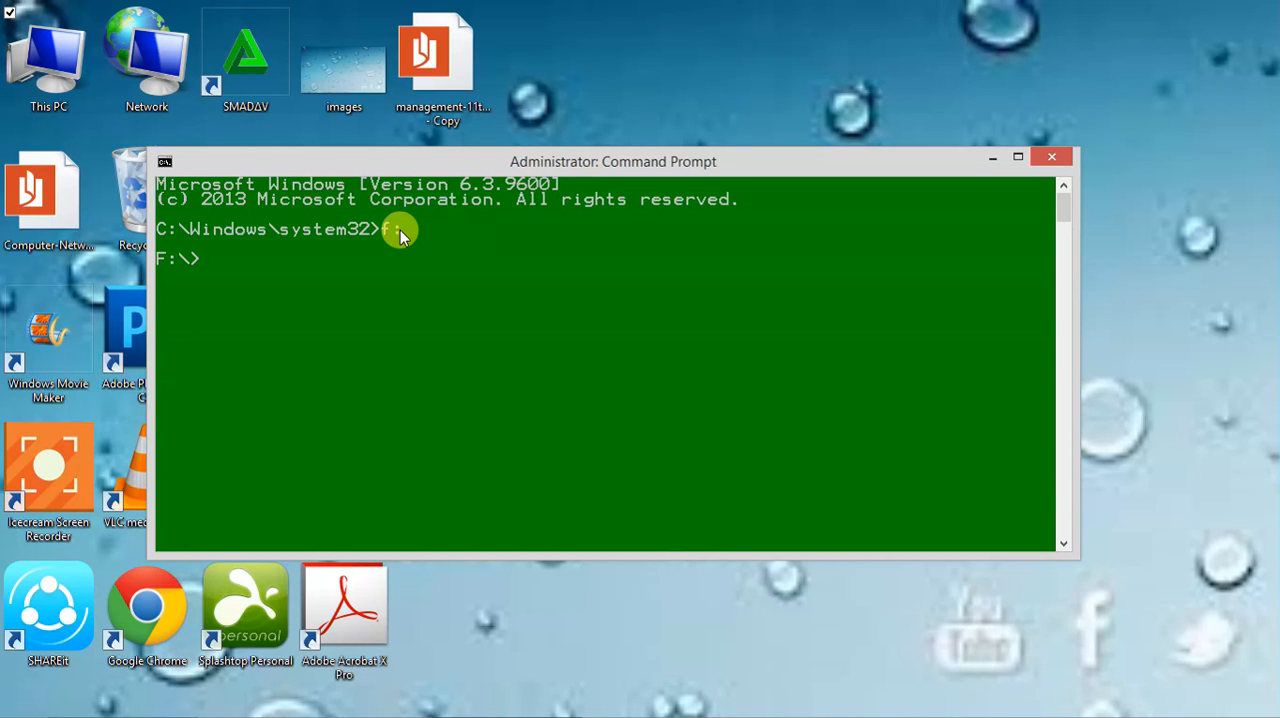
{"action": "type", "text": "copy \""}
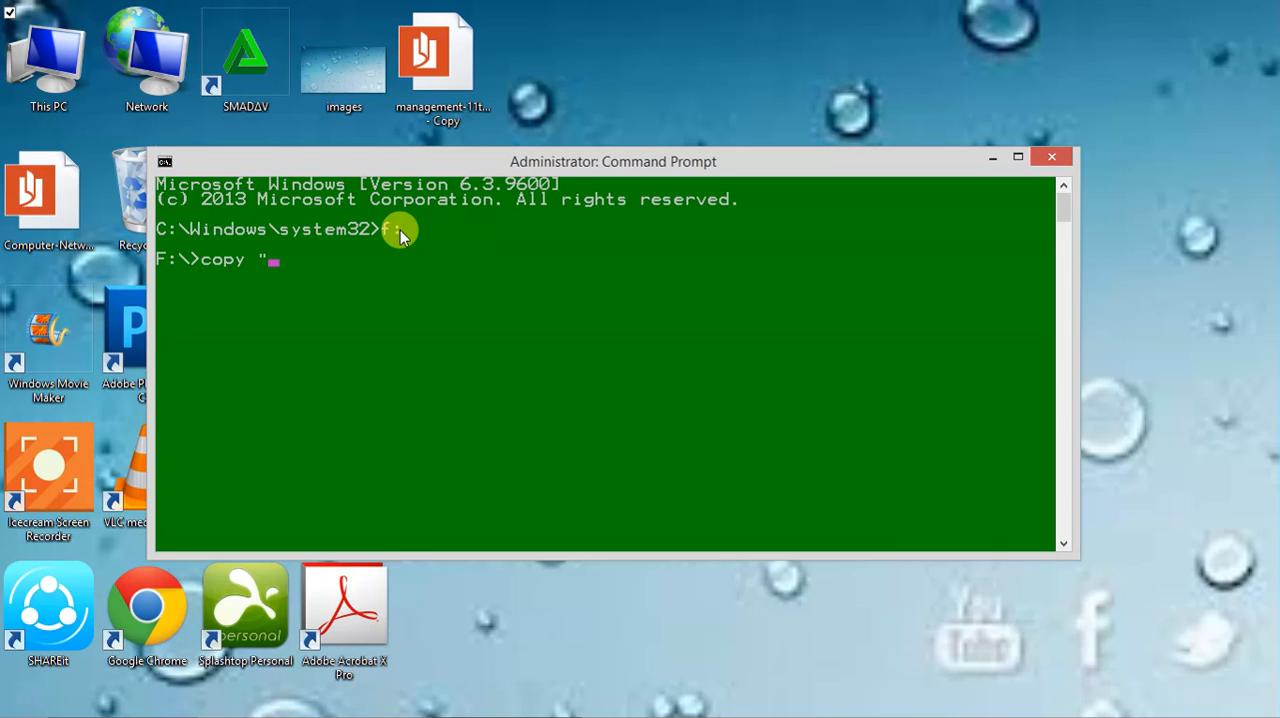
{"action": "type", "text": "file na"}
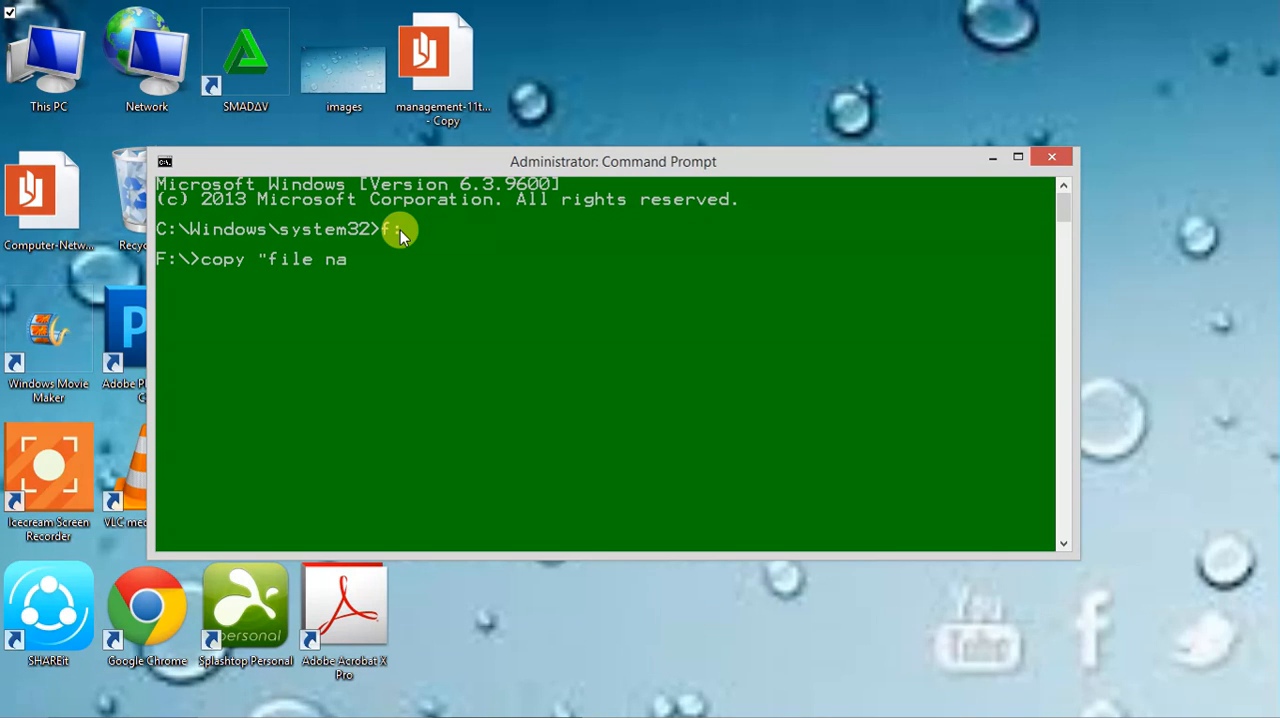
{"action": "type", "text": "me\""}
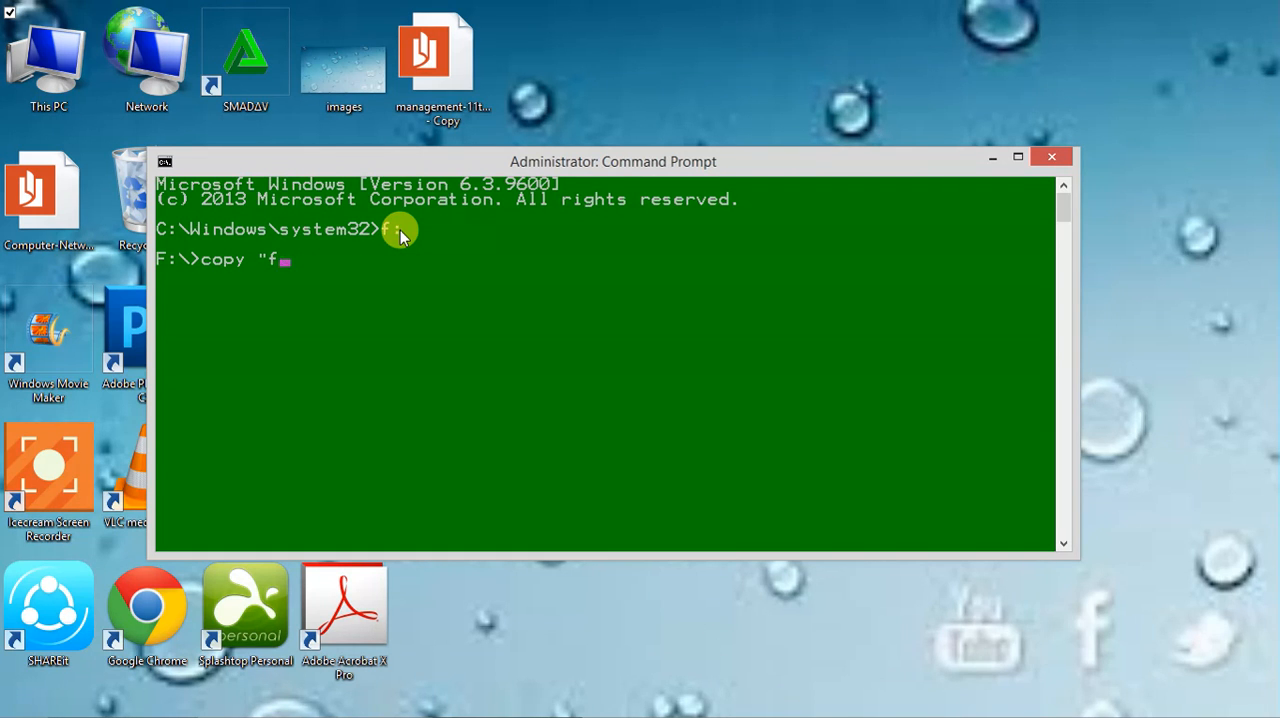
{"action": "type", "text": "htm"}
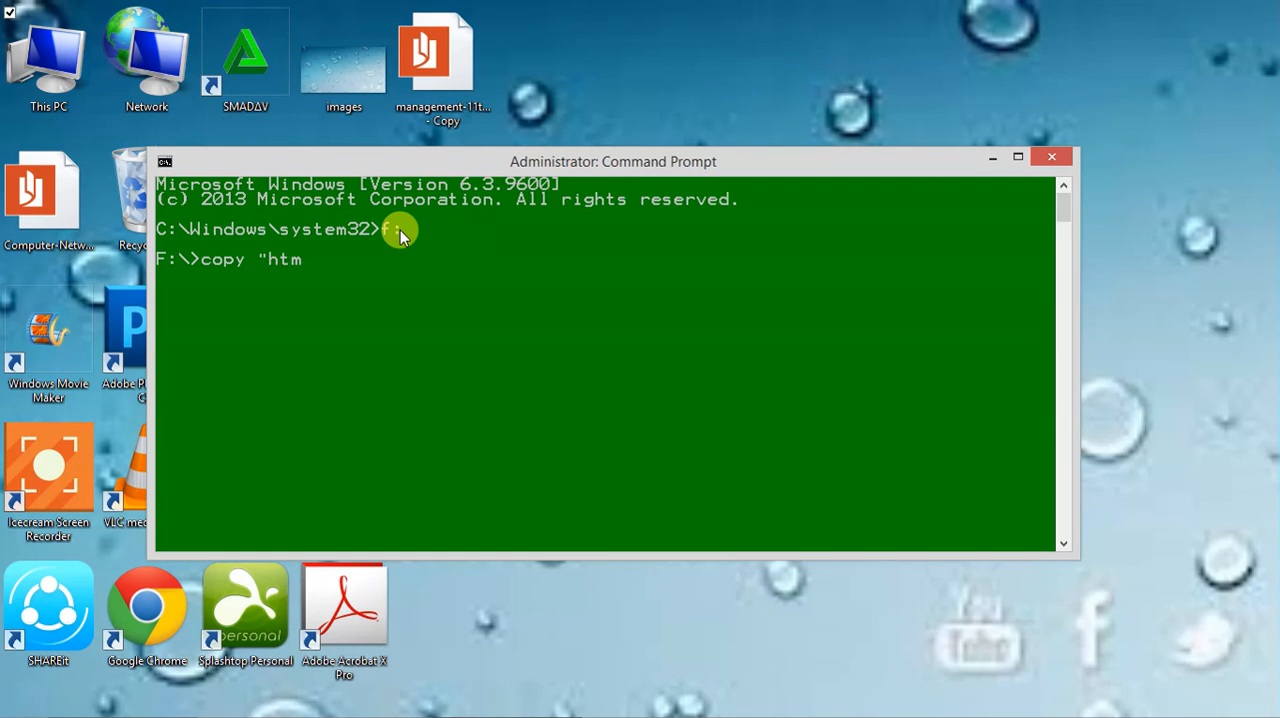
{"action": "type", "text": "l\" g:"}
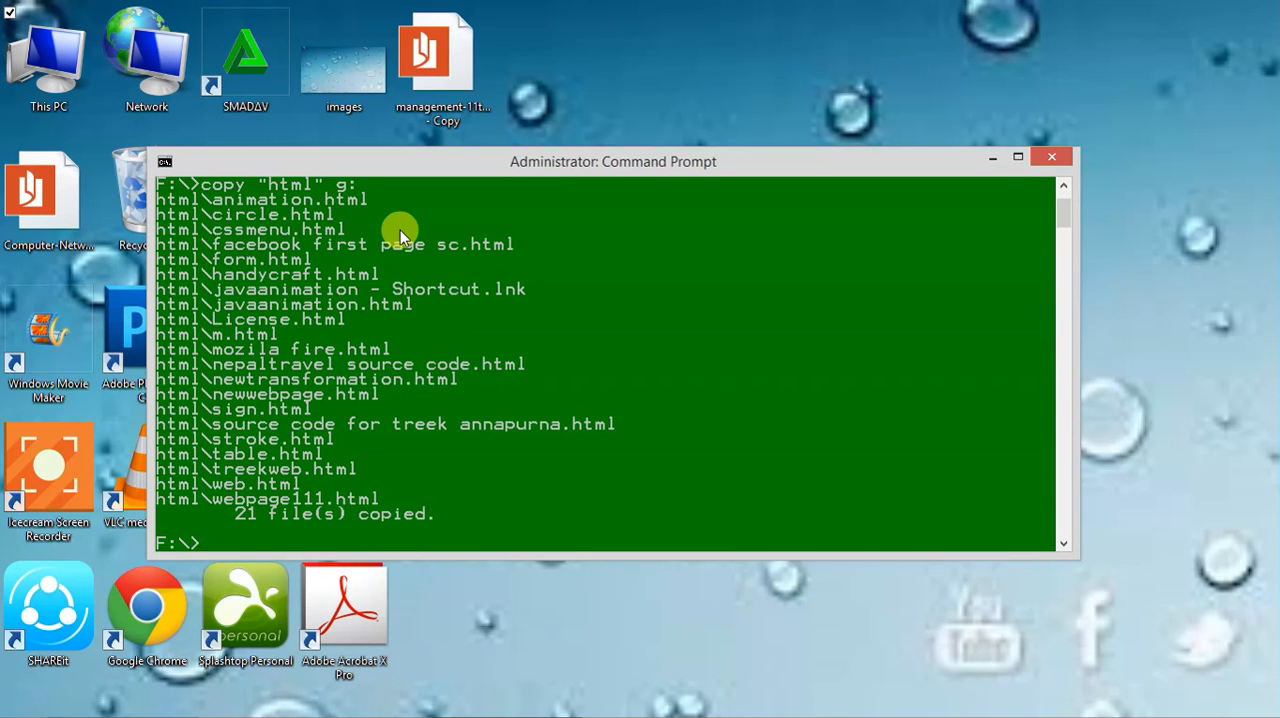
{"action": "mouse_move", "coordinate": [420, 292]}
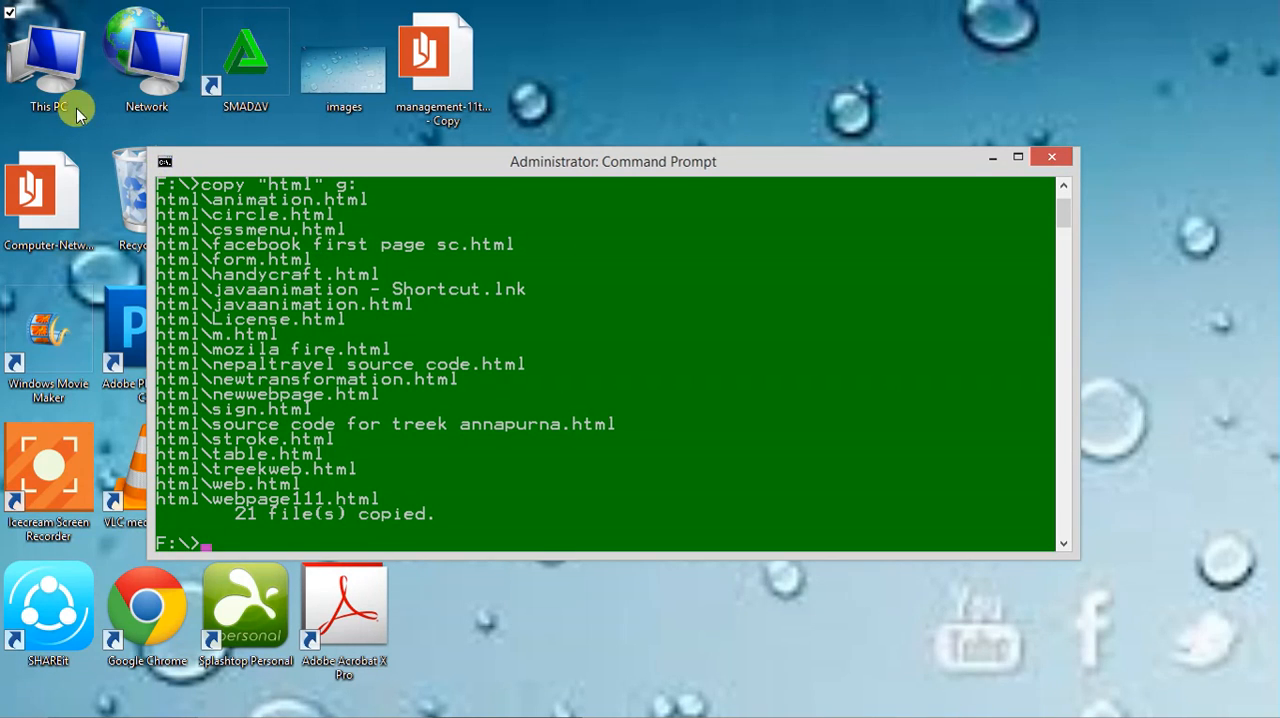
Browse This PC into Local Disk (F:) and its html folder.
{"action": "left_click", "coordinate": [1052, 156]}
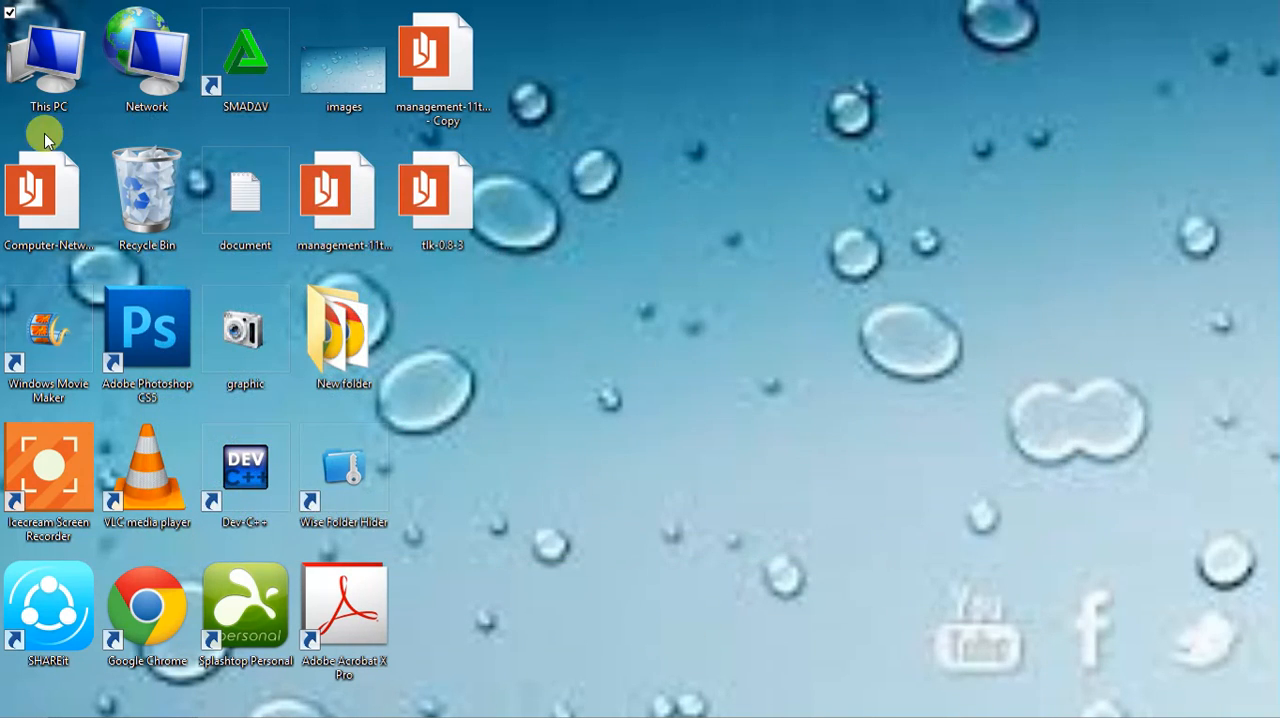
{"action": "double_click", "coordinate": [48, 60]}
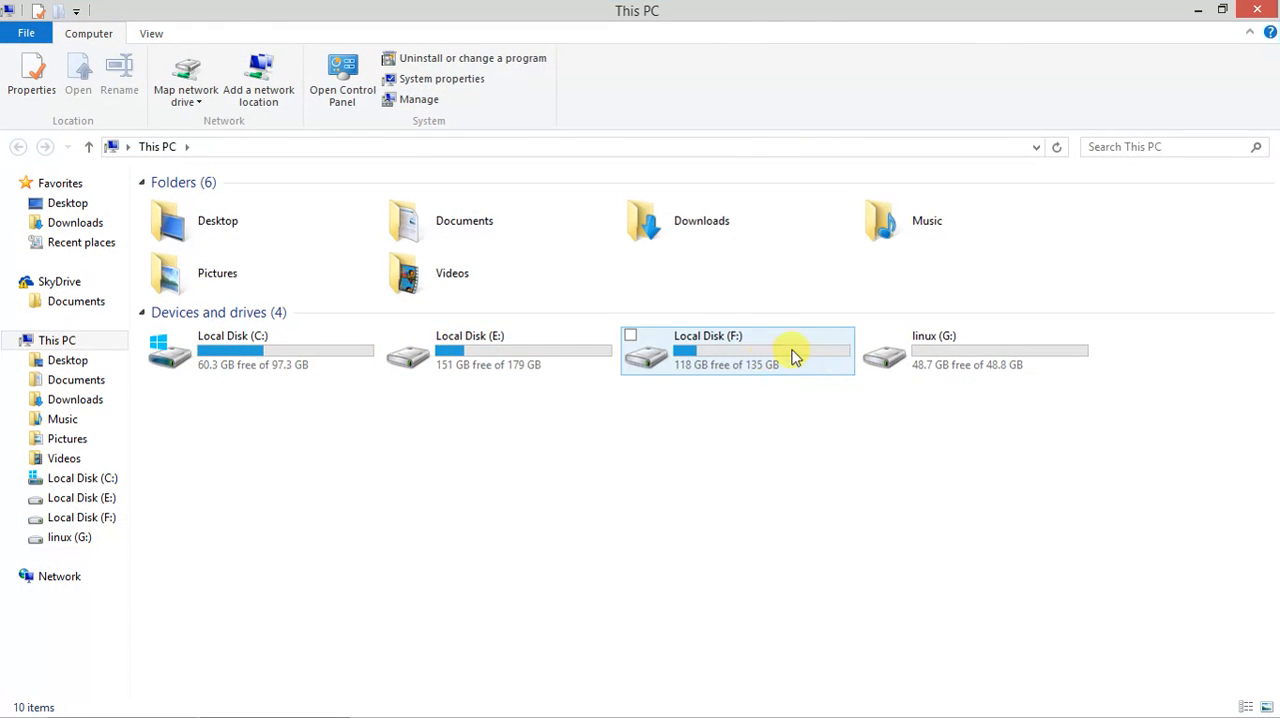
{"action": "double_click", "coordinate": [736, 350]}
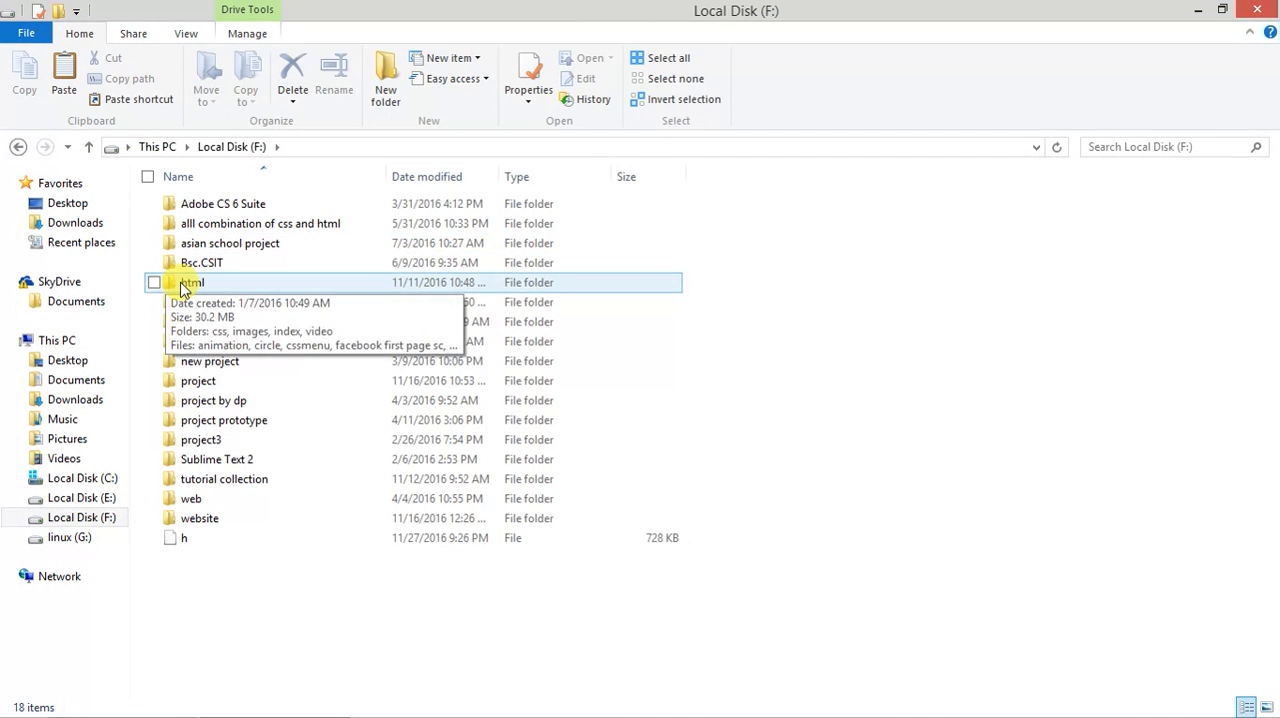
{"action": "double_click", "coordinate": [190, 282]}
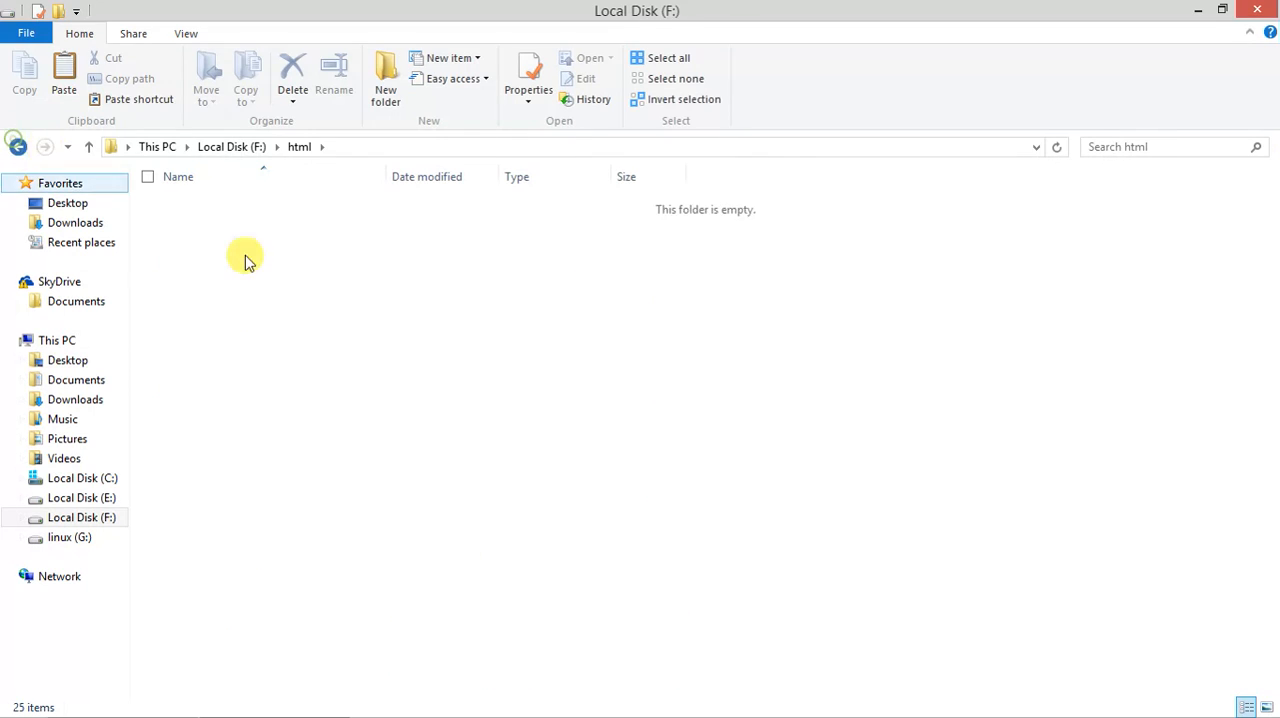
Go back to This PC and open the linux (G:) drive.
{"action": "left_click", "coordinate": [16, 146]}
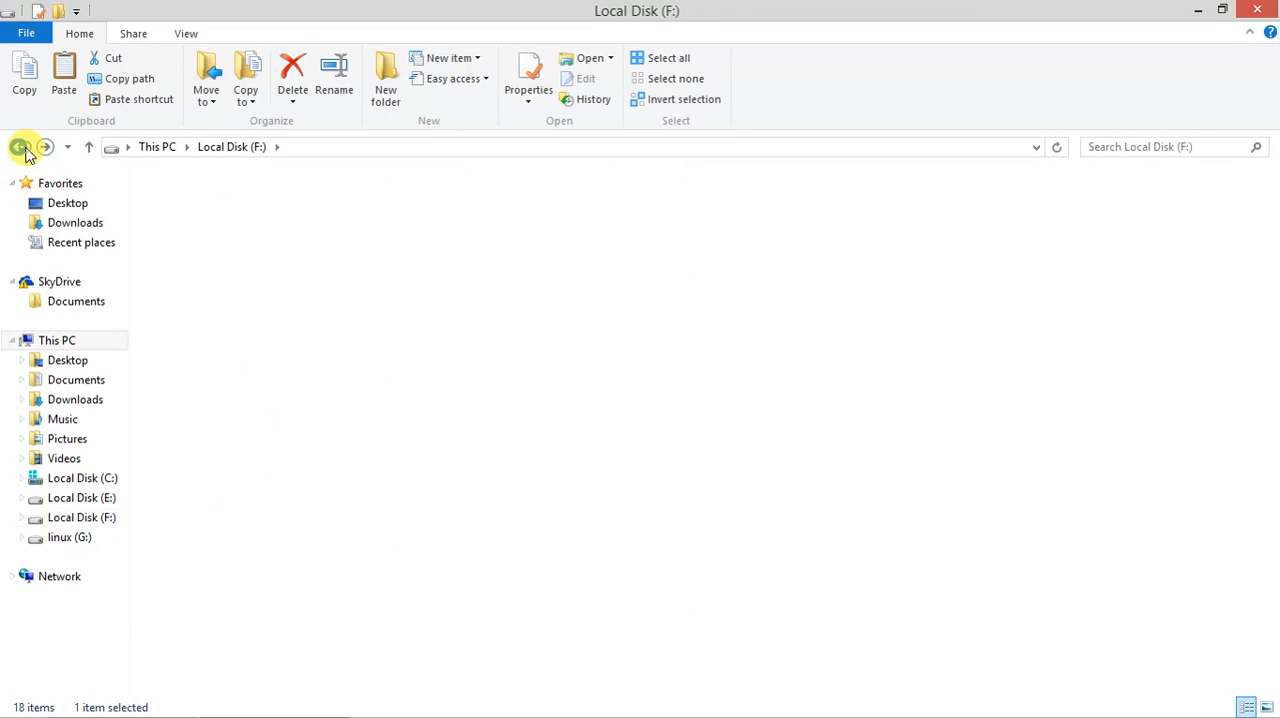
{"action": "left_click", "coordinate": [18, 148]}
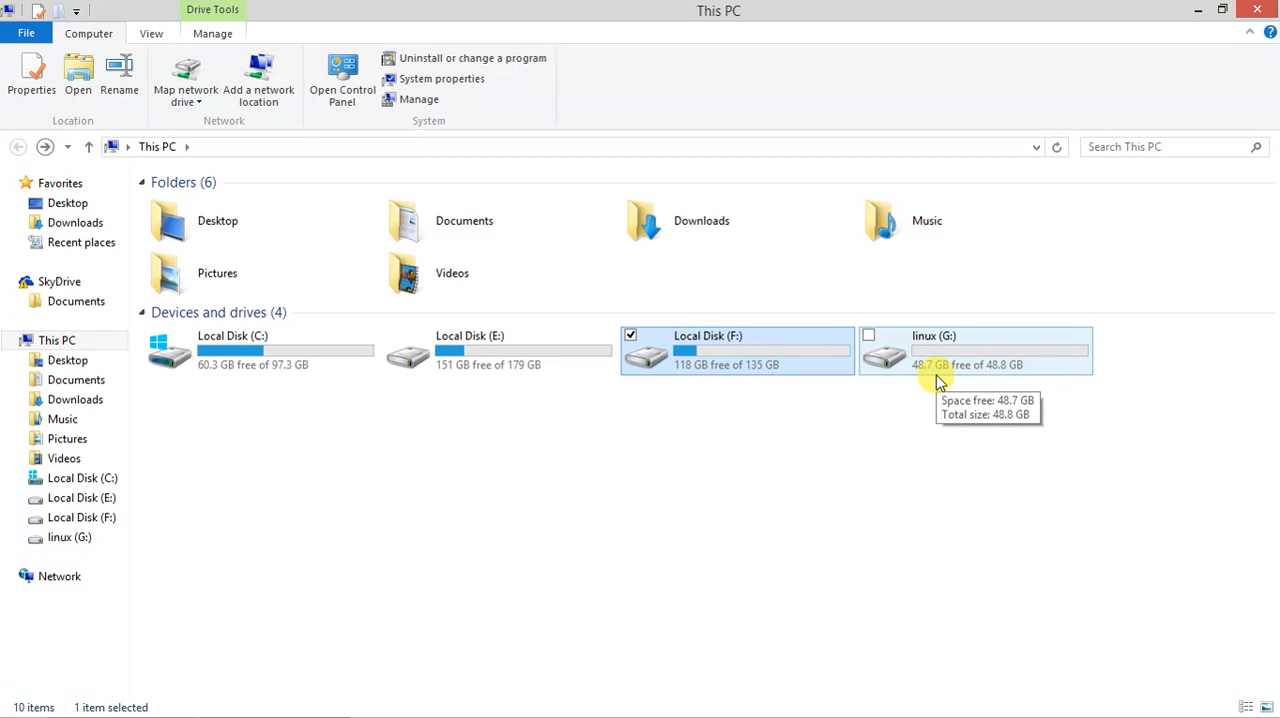
{"action": "double_click", "coordinate": [932, 350]}
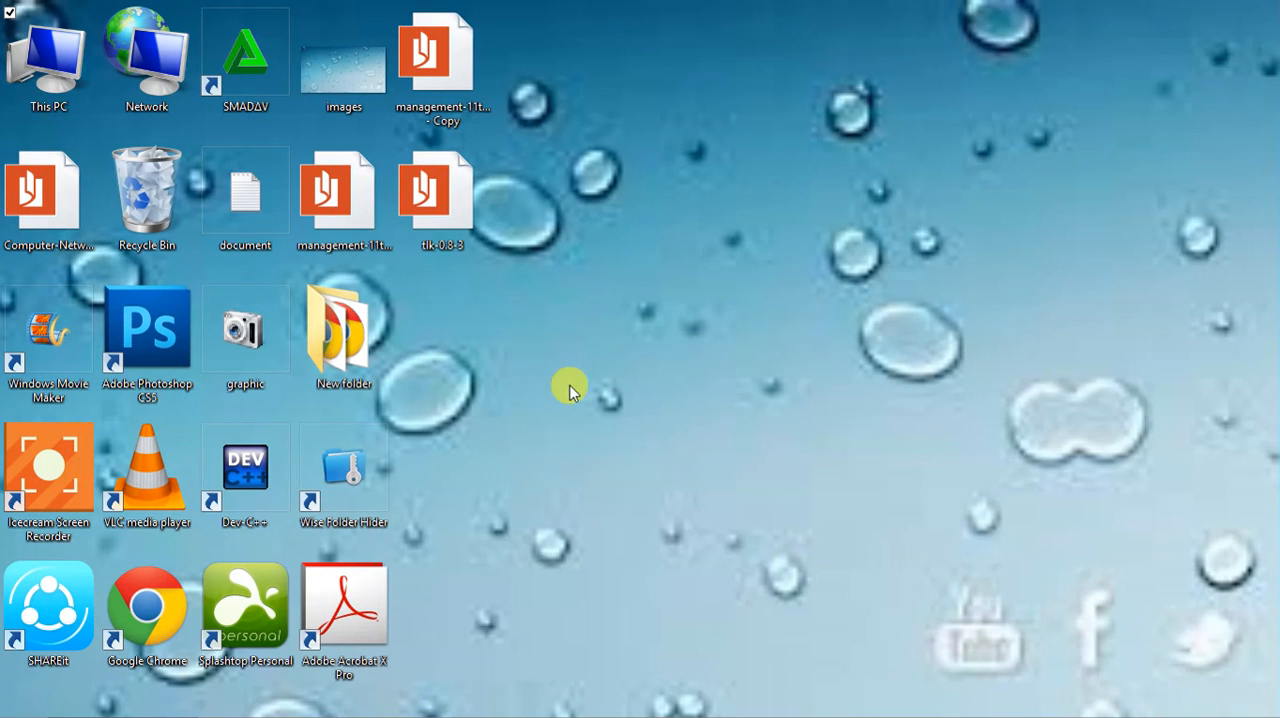
{"action": "mouse_move", "coordinate": [504, 572]}
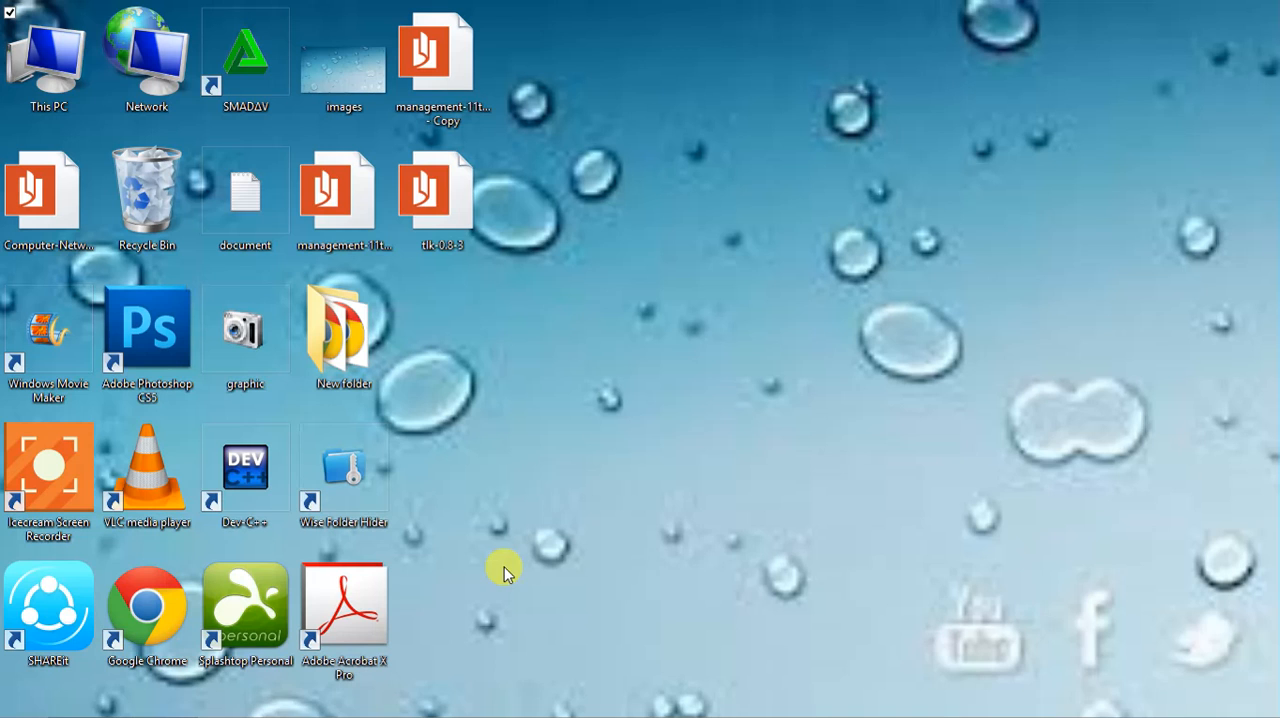